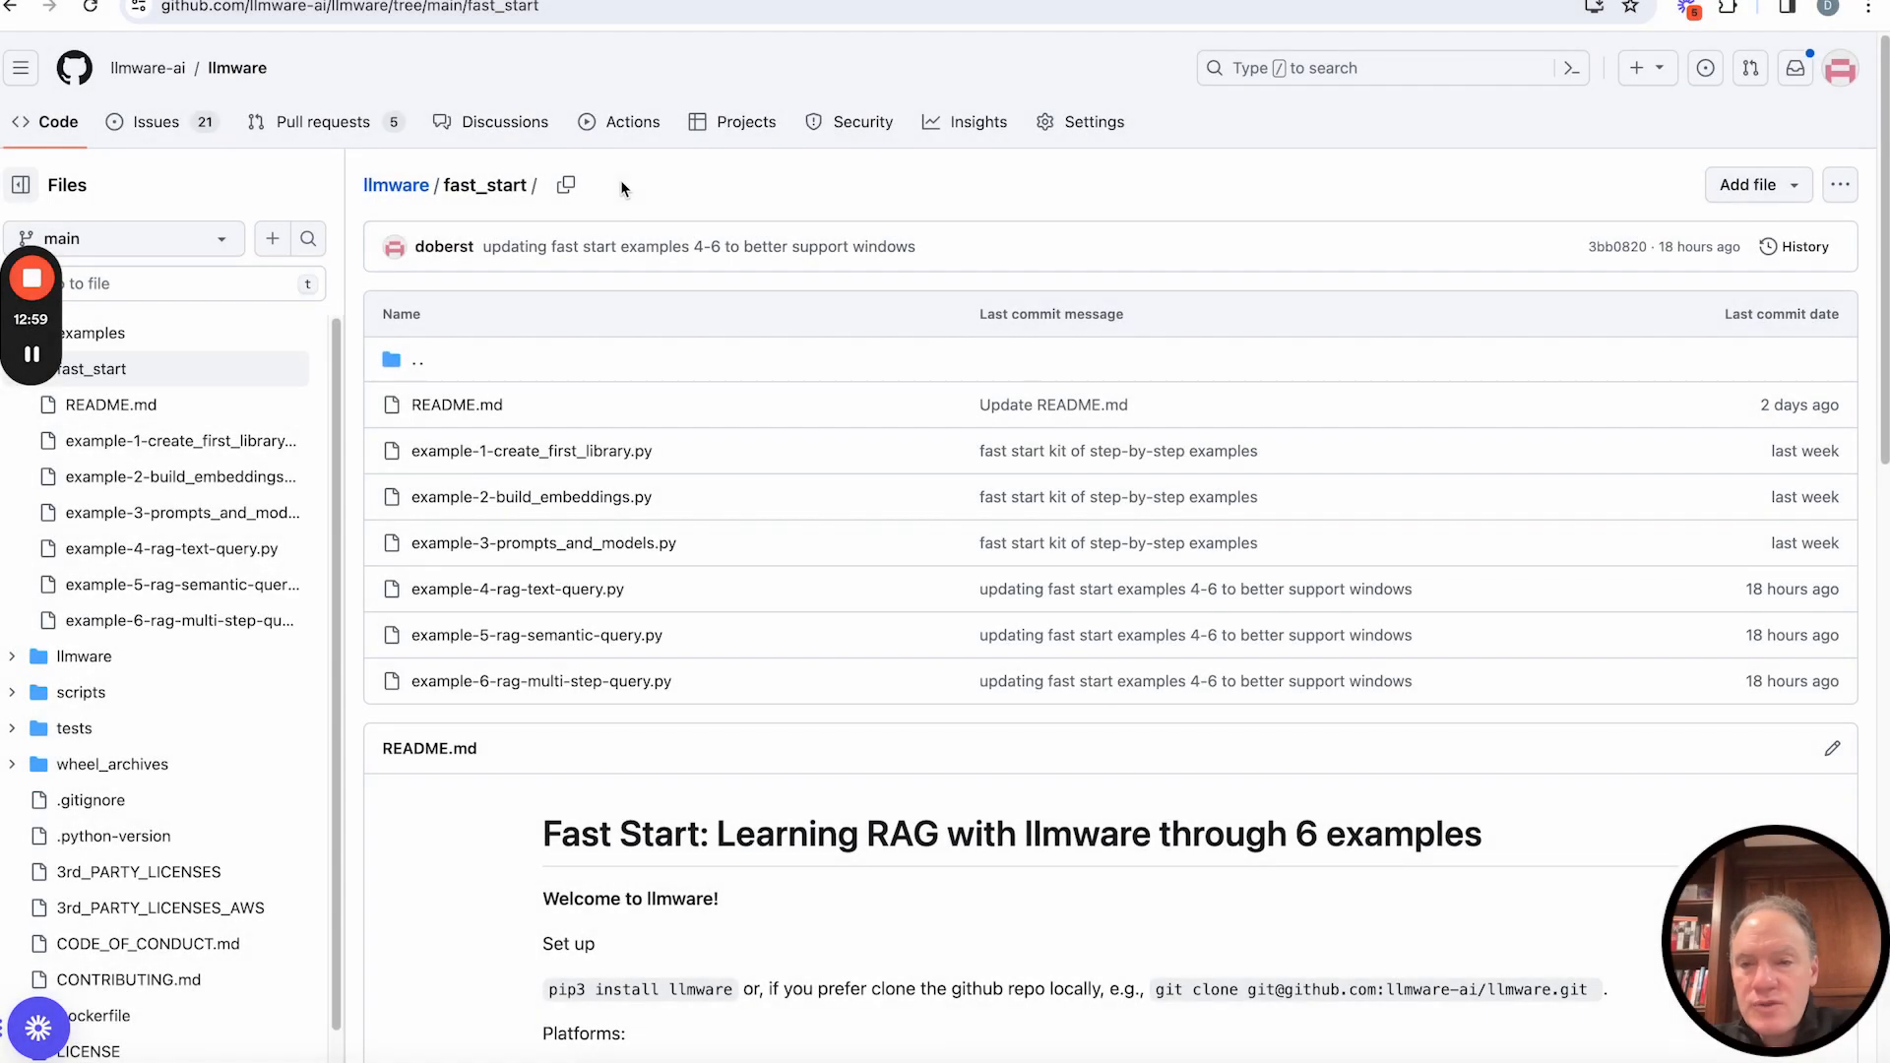
mouse_move(605, 215)
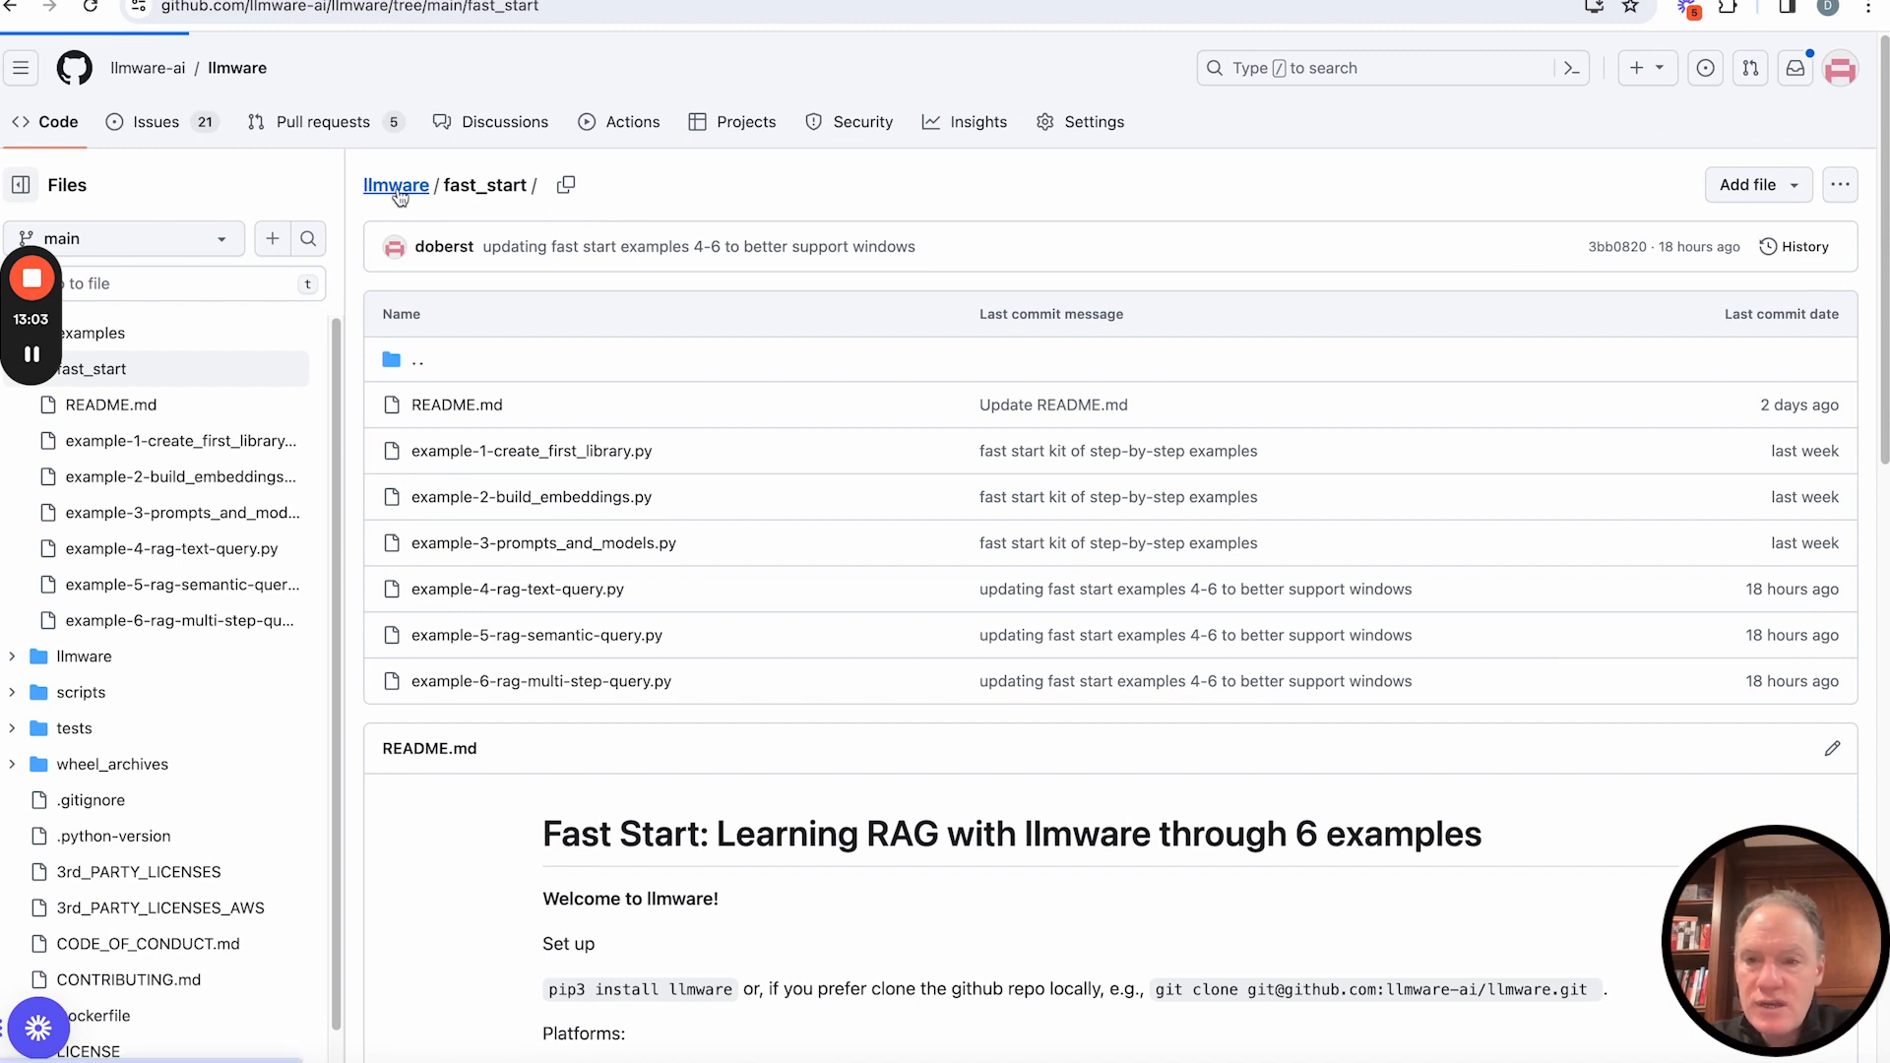
Navigate from the llmware repo root through examples into its Models folder of recipe scripts.
click(396, 185)
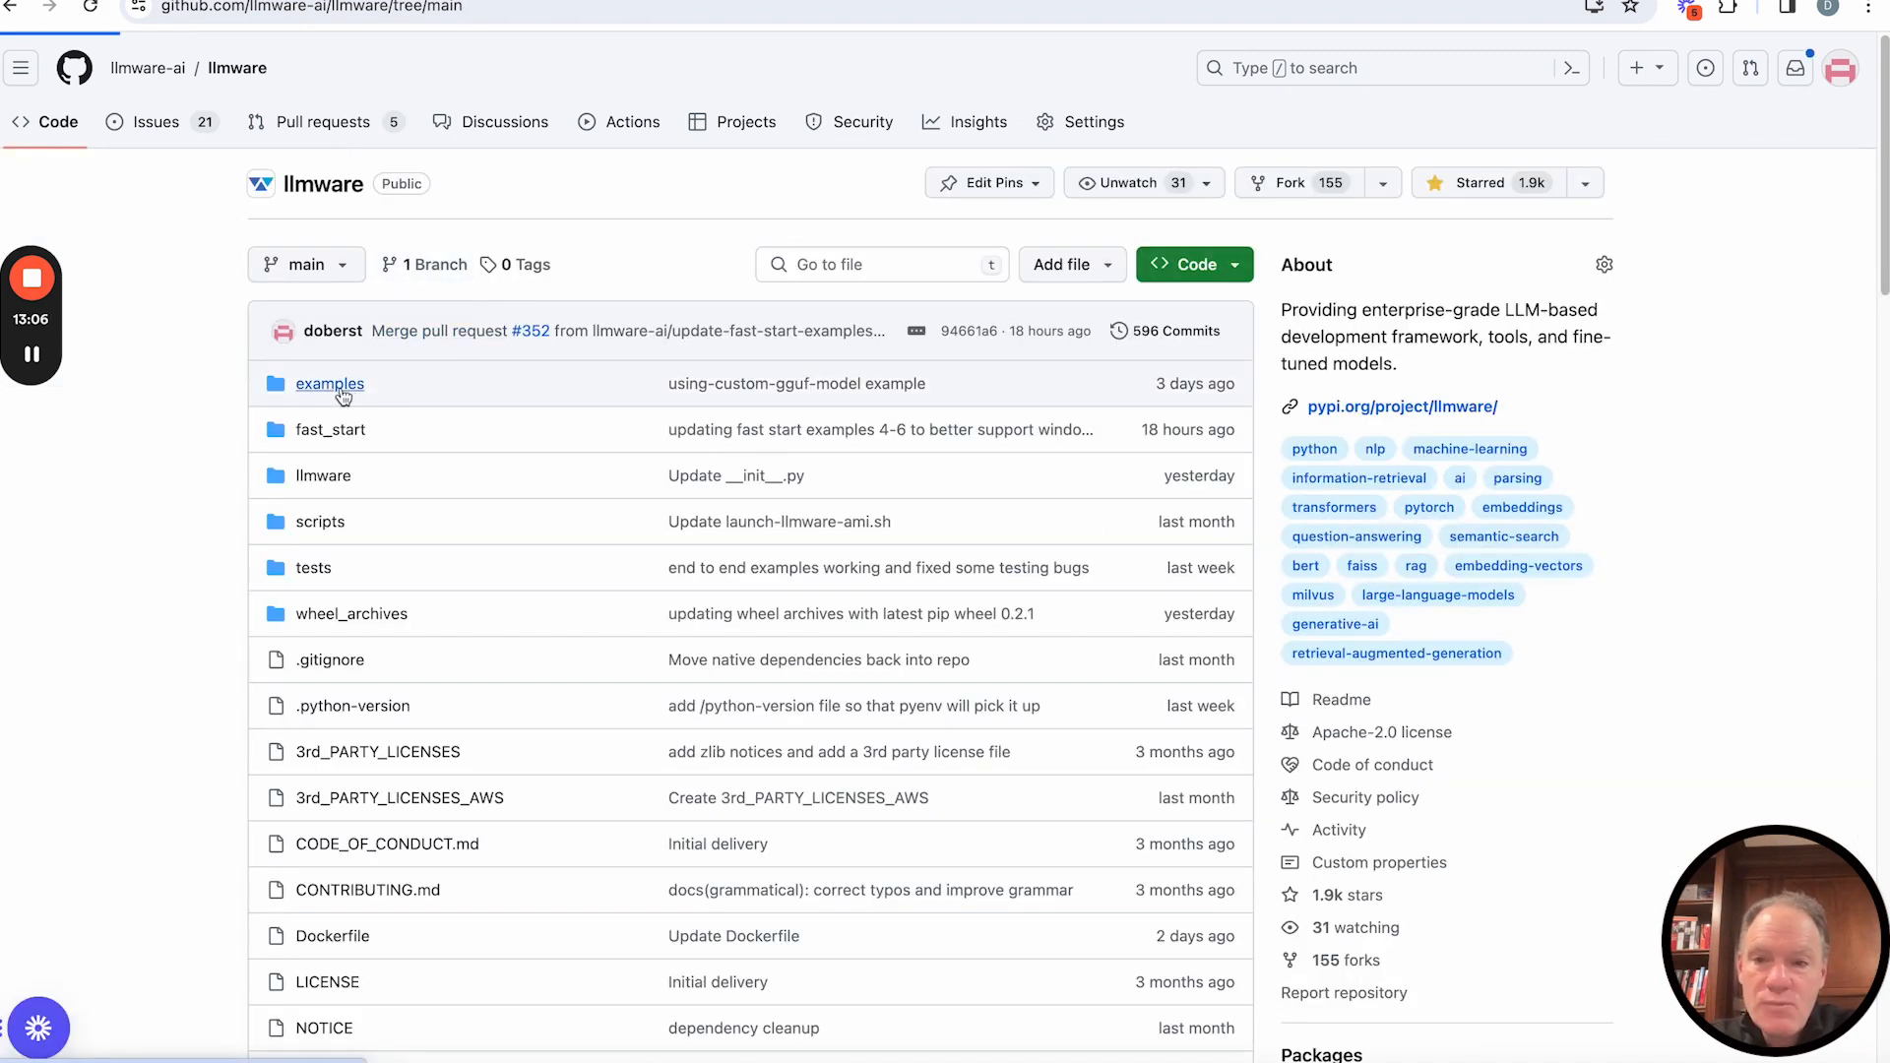
click(329, 384)
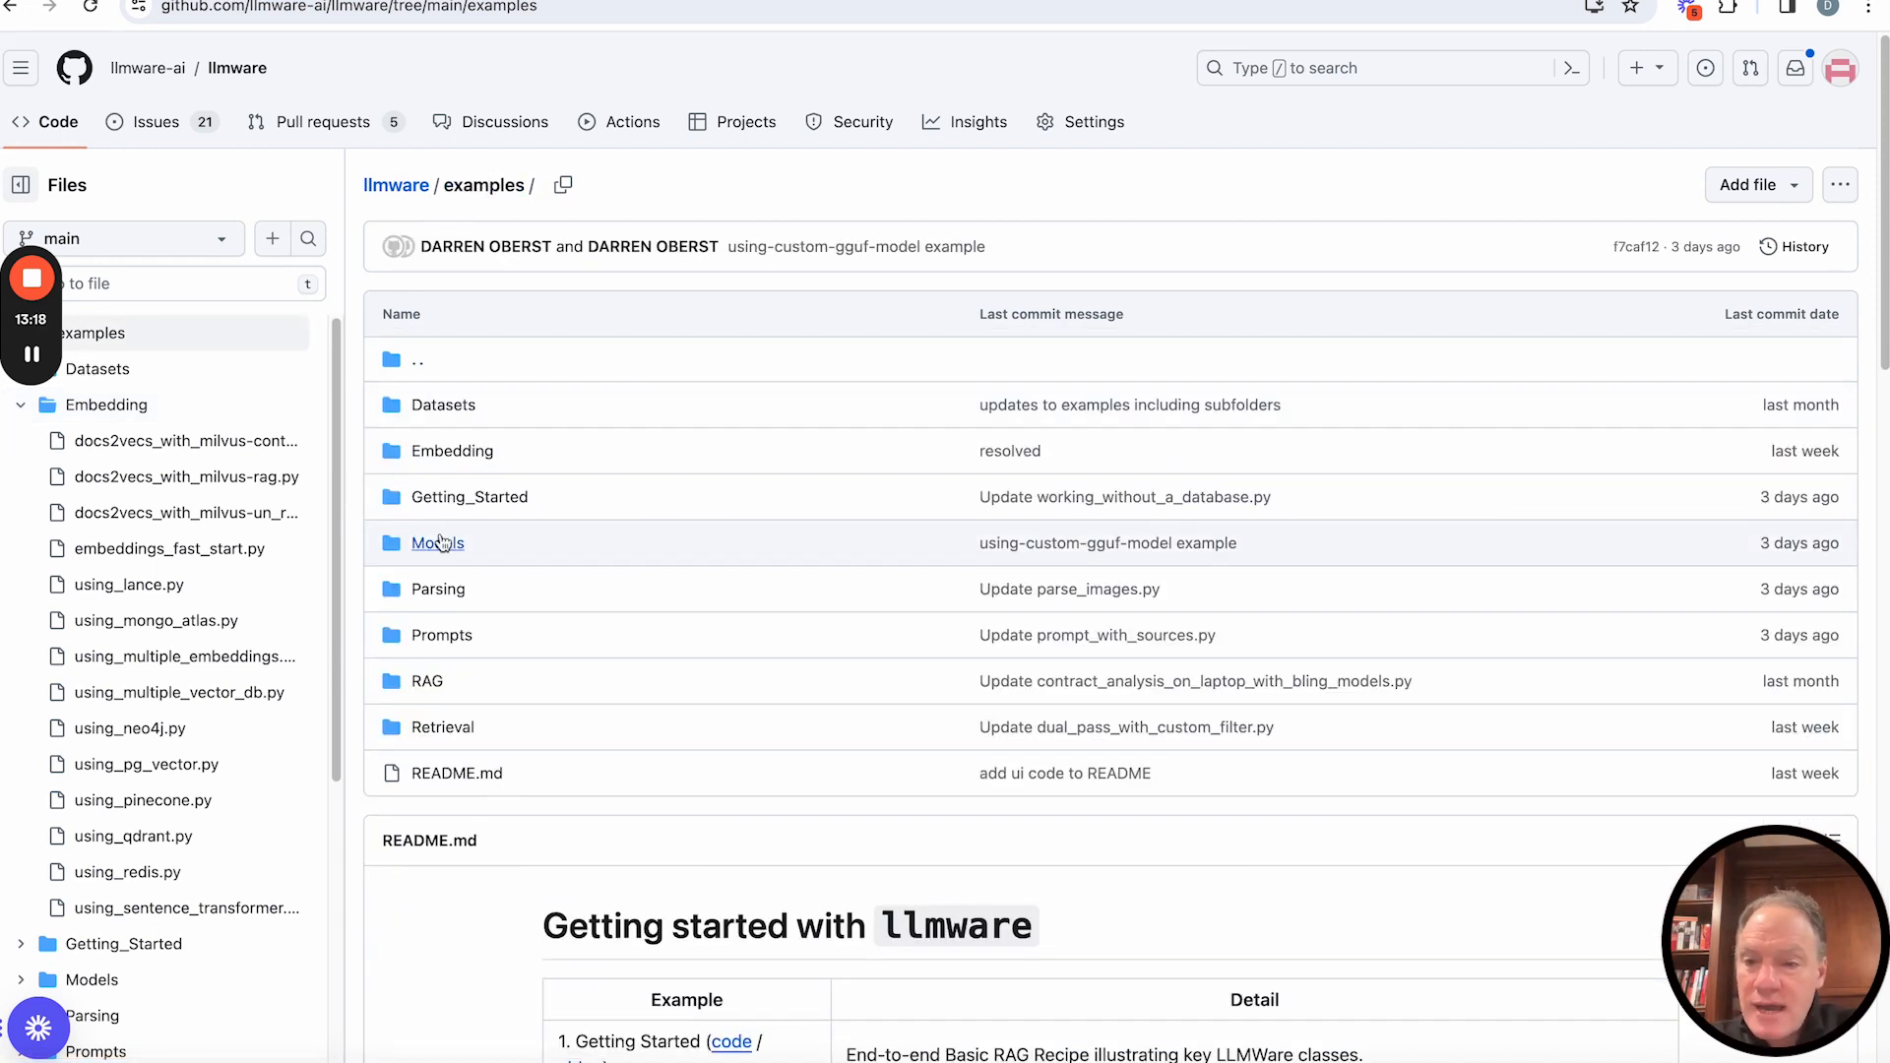
click(437, 543)
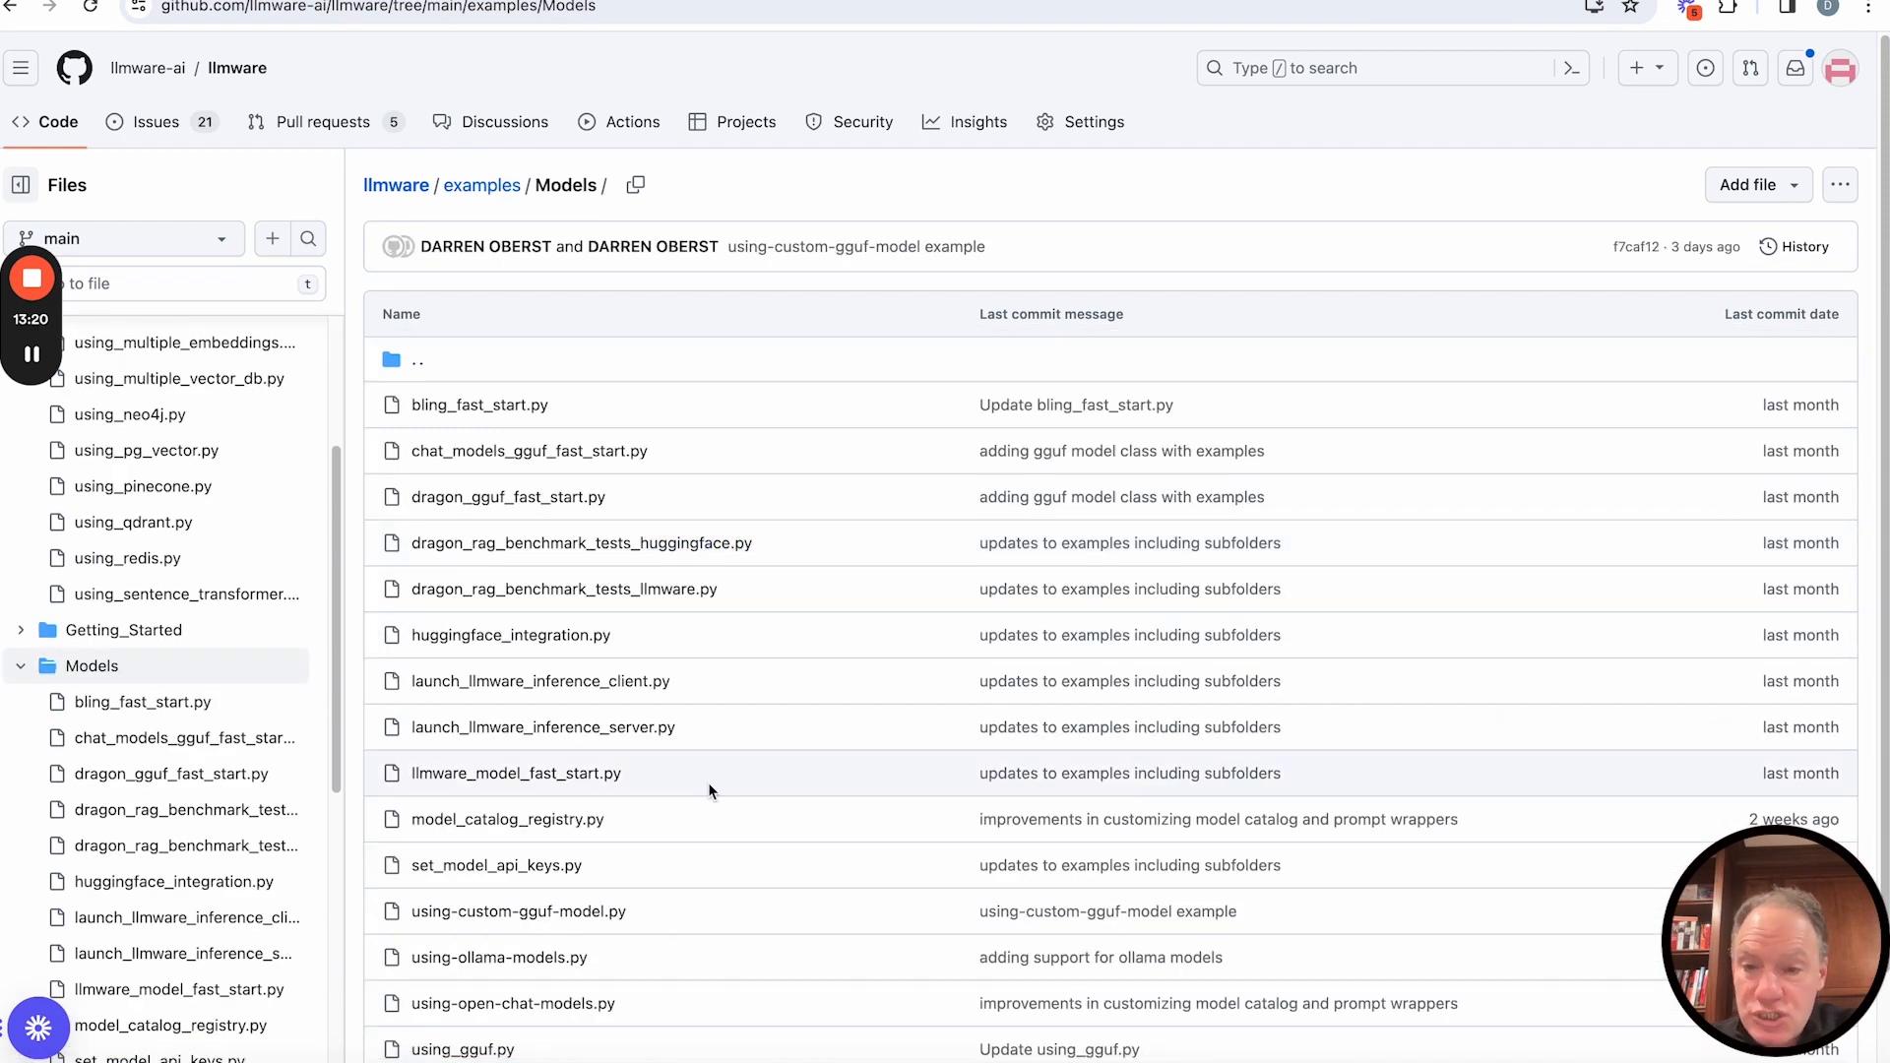